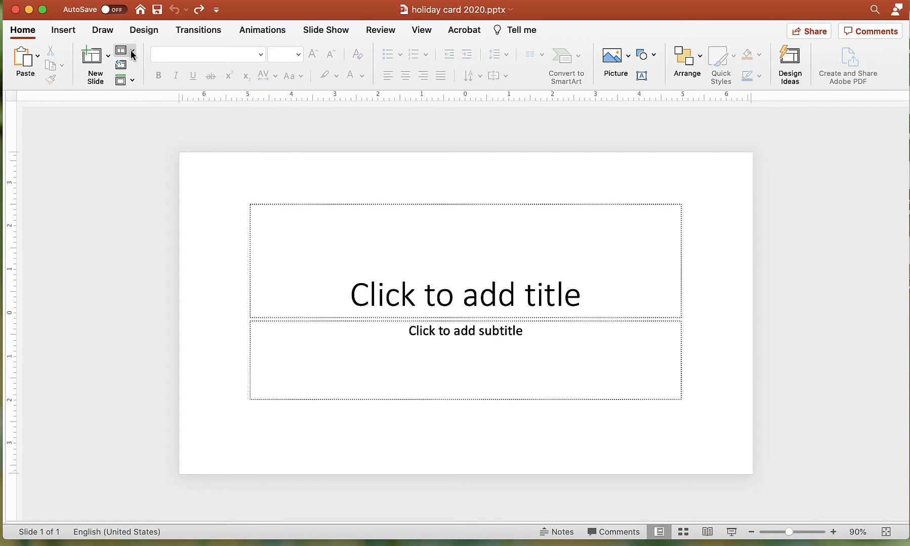
# Switch to the Blank layout and insert the snowflake SVG files as pictures from file
pyautogui.click(121, 59)
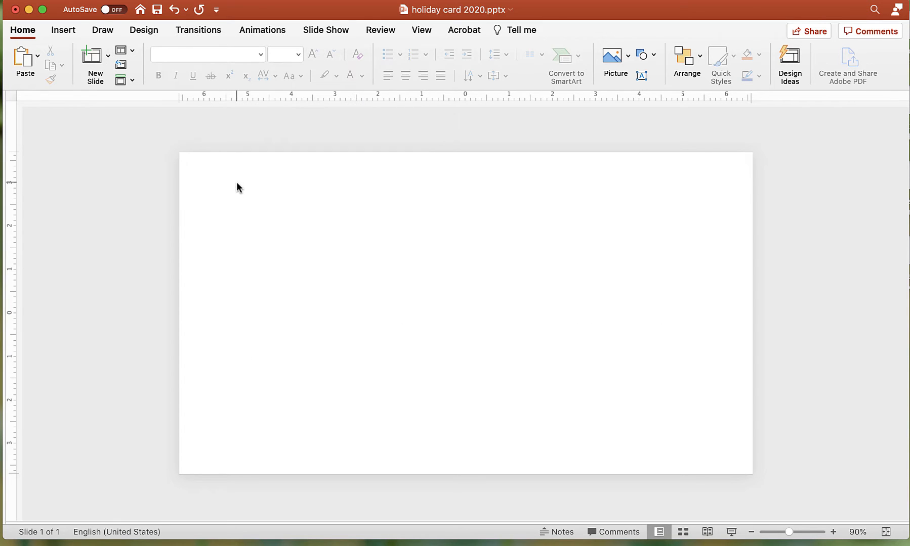
pyautogui.click(615, 62)
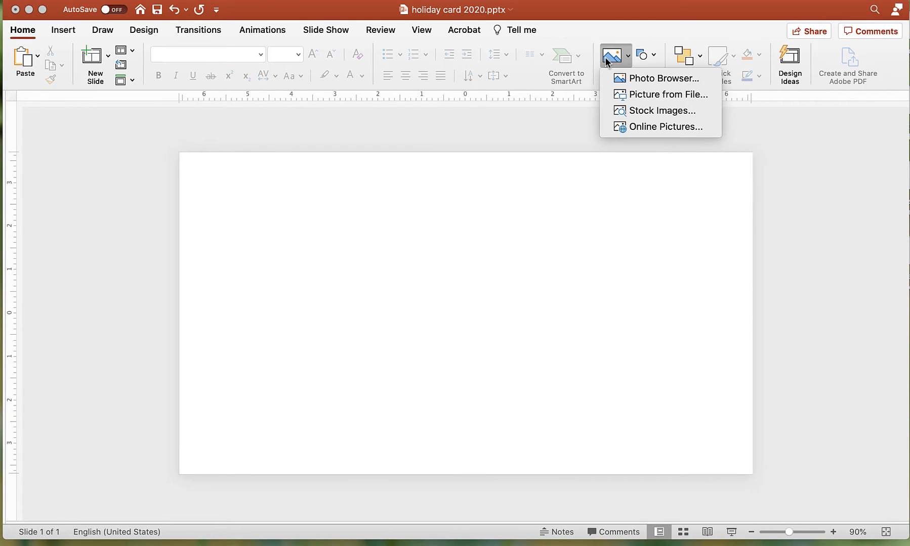
pyautogui.click(667, 94)
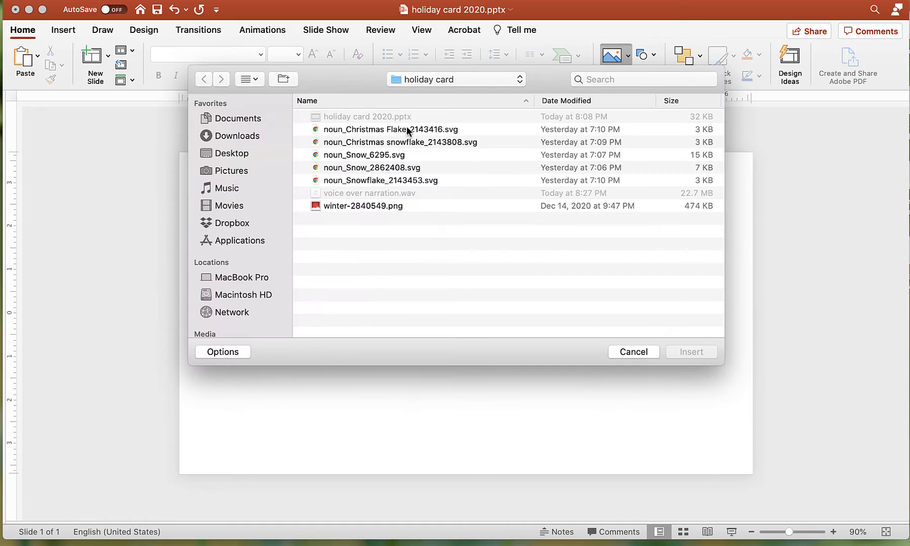
pyautogui.click(390, 130)
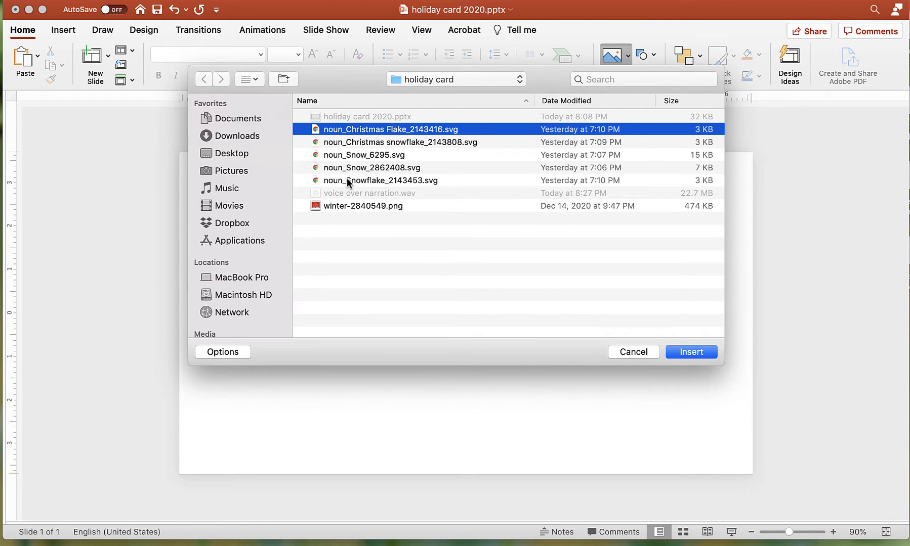
pyautogui.click(691, 352)
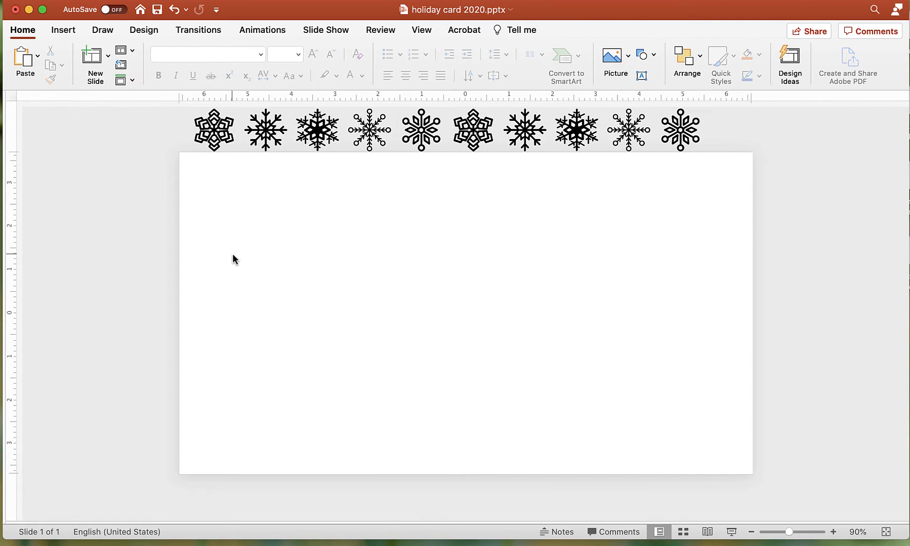
# Give the duplicated snowflakes custom downward motion-path animations from the Animations ribbon
pyautogui.click(262, 29)
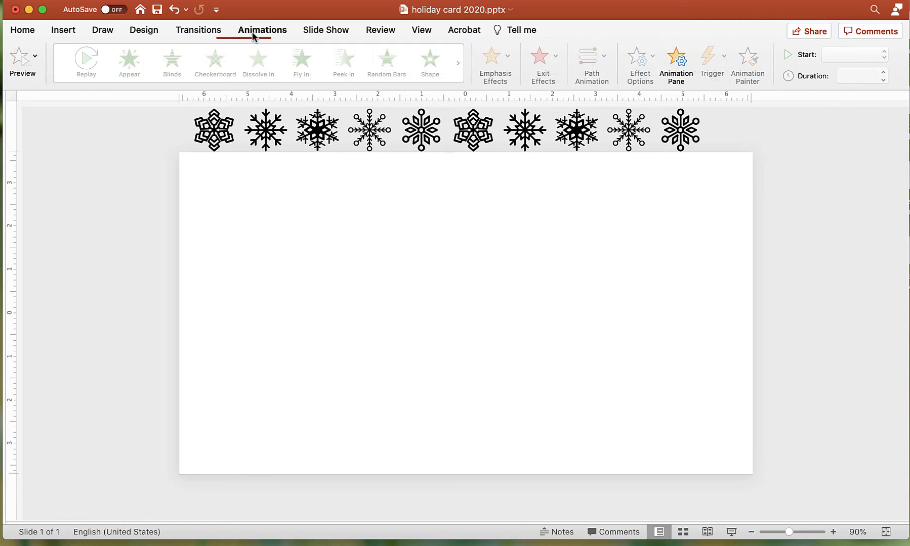
pyautogui.click(212, 129)
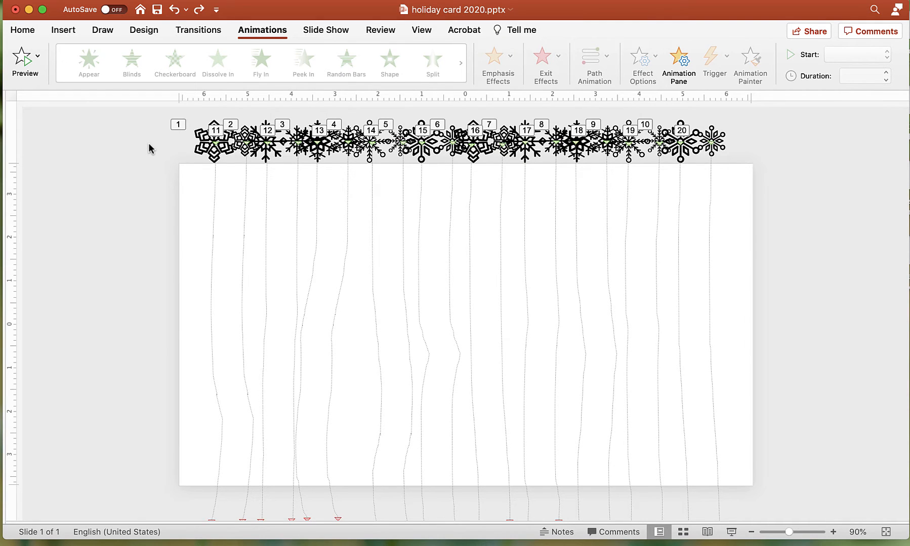
pyautogui.moveTo(623, 76)
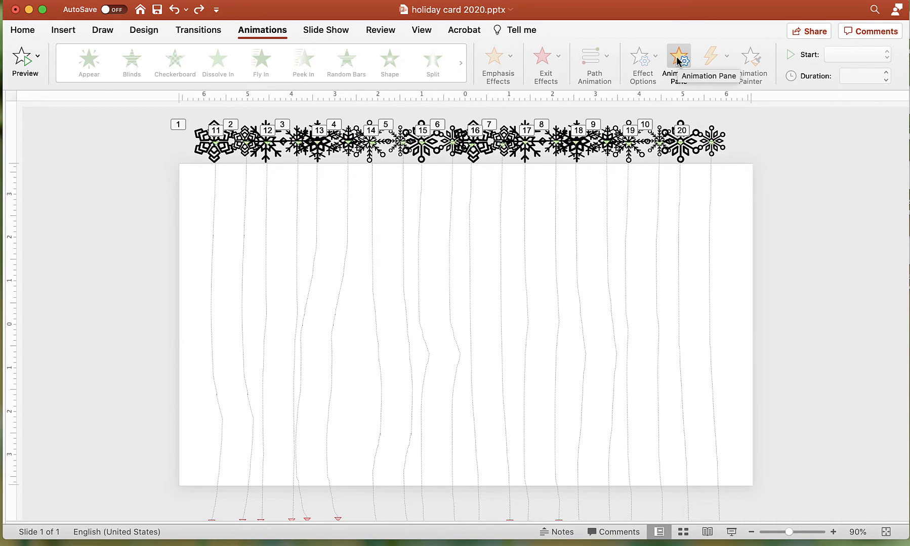
# Set the Graphic 19 and Graphic 33 fall animations to start With Previous in the Animations pane
pyautogui.click(678, 61)
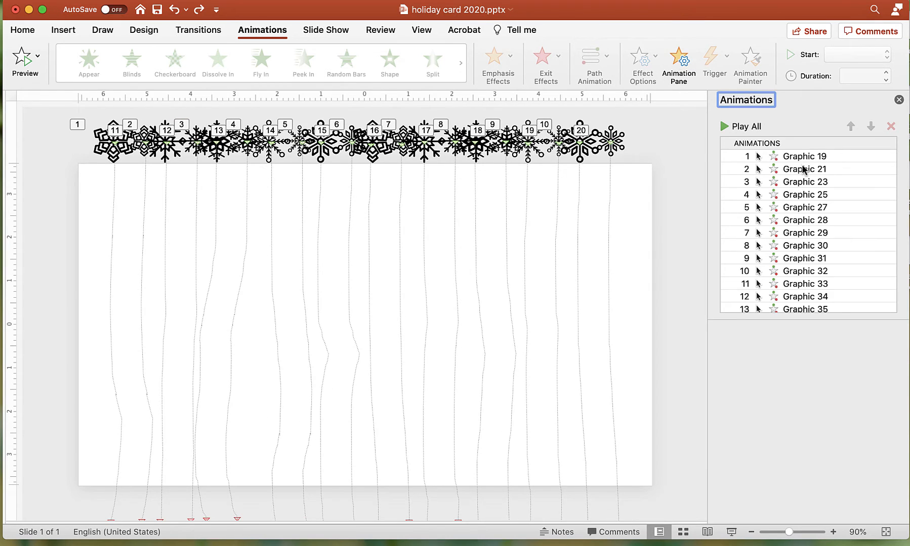
pyautogui.click(803, 156)
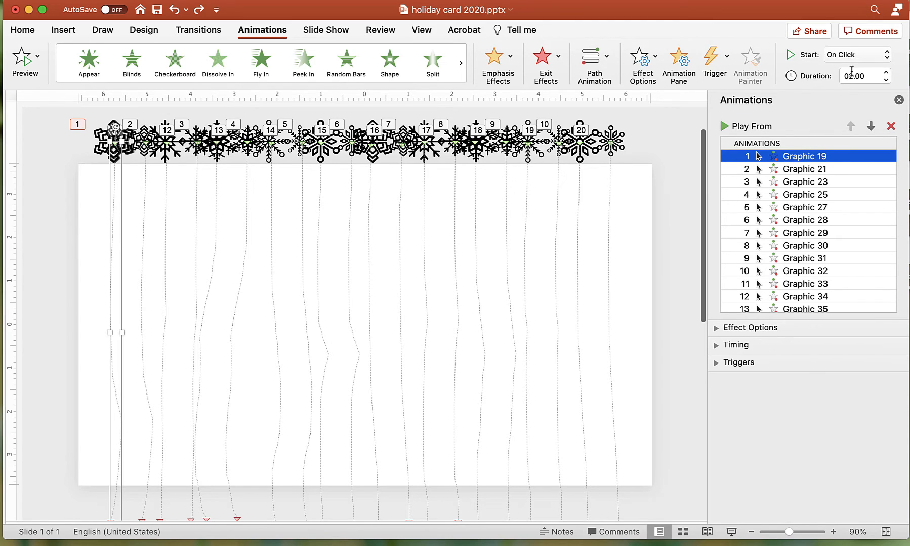
pyautogui.click(857, 55)
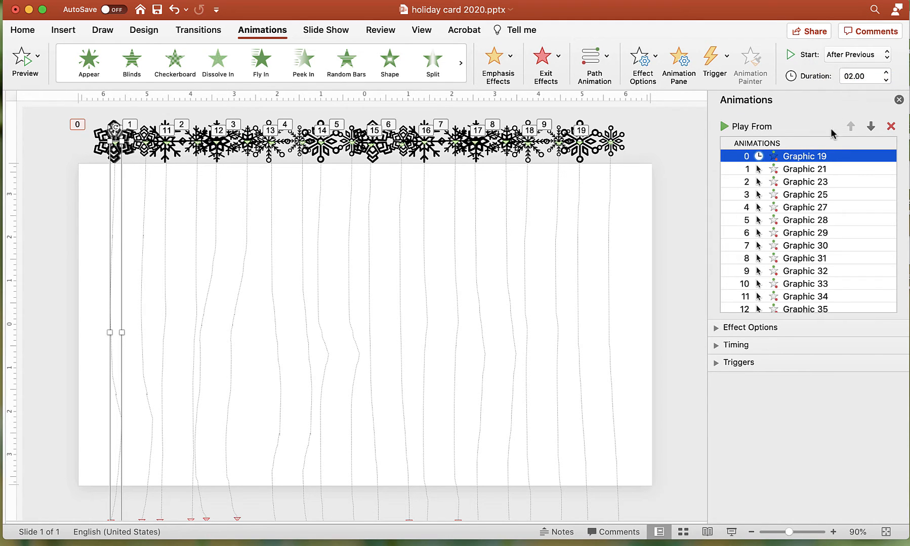
pyautogui.moveTo(196, 188)
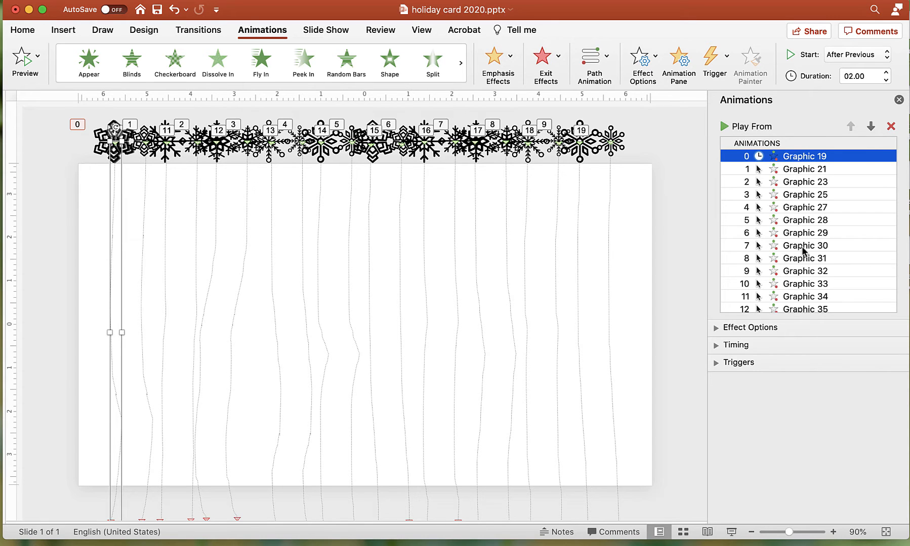
pyautogui.moveTo(783, 295)
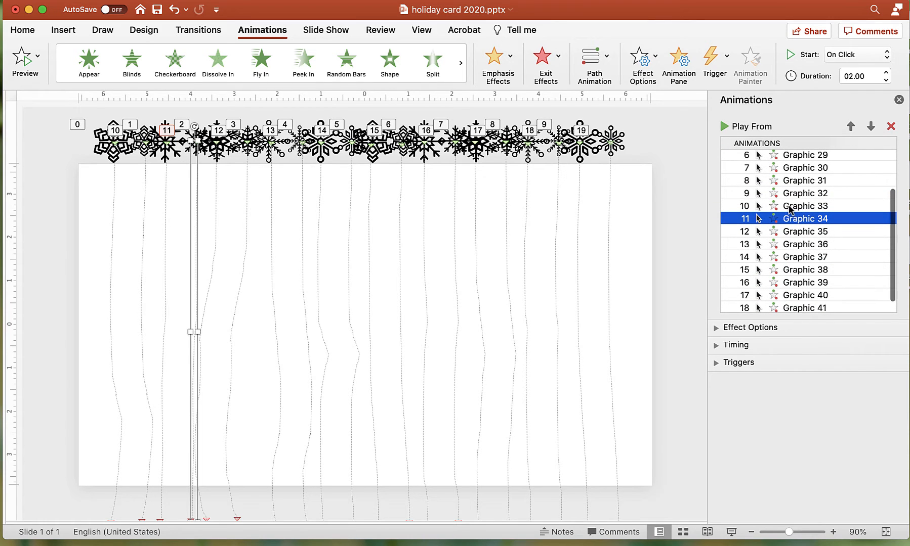
pyautogui.click(804, 206)
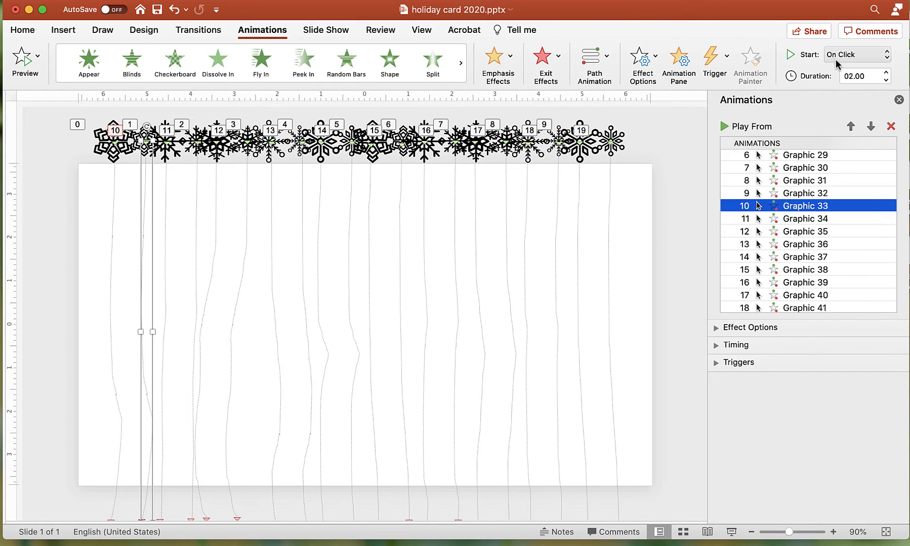
pyautogui.click(858, 54)
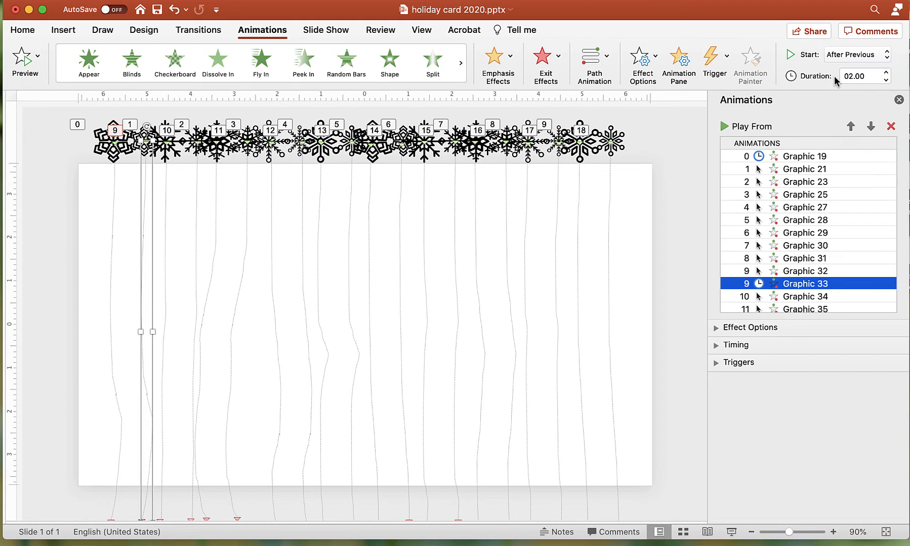
pyautogui.click(803, 307)
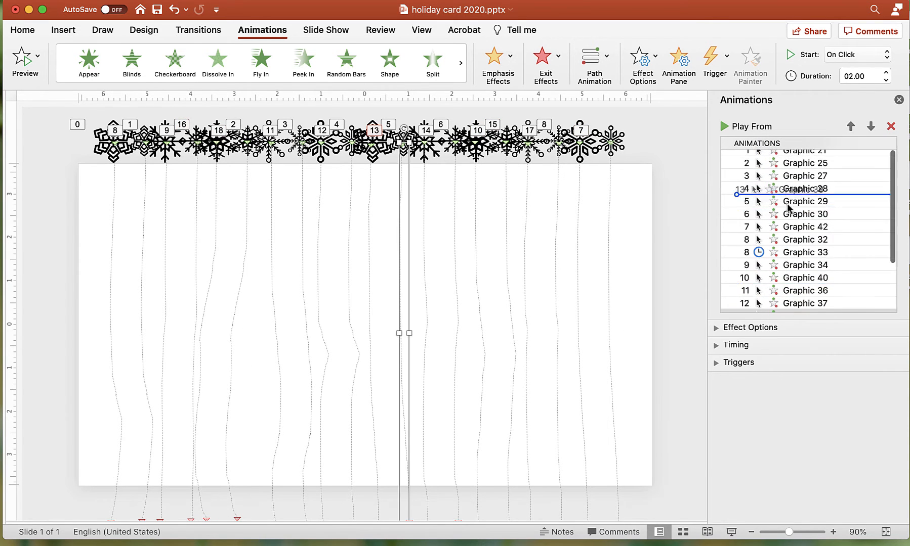
# Reorder Graphic 38 after the first animation and set Graphic 25 and Graphic 23 to start With Previous
pyautogui.click(804, 168)
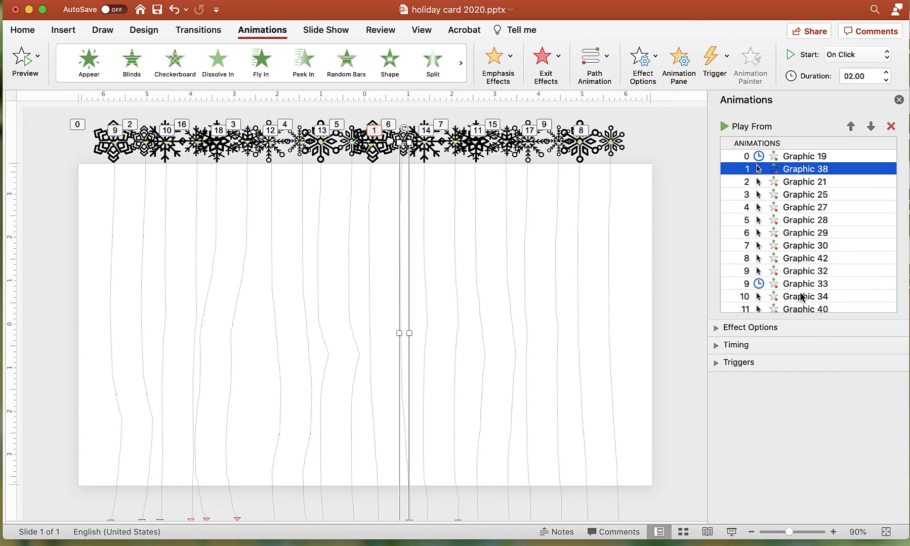
pyautogui.click(855, 55)
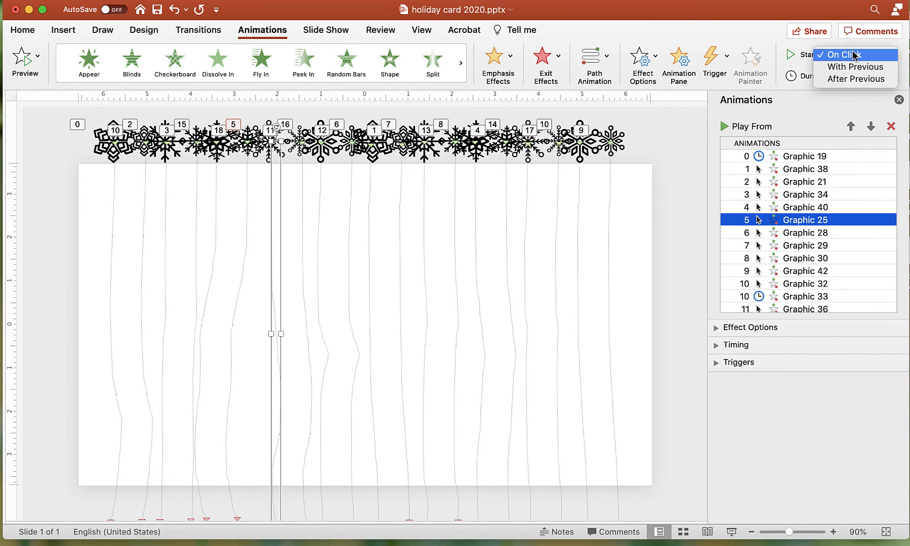
pyautogui.click(856, 79)
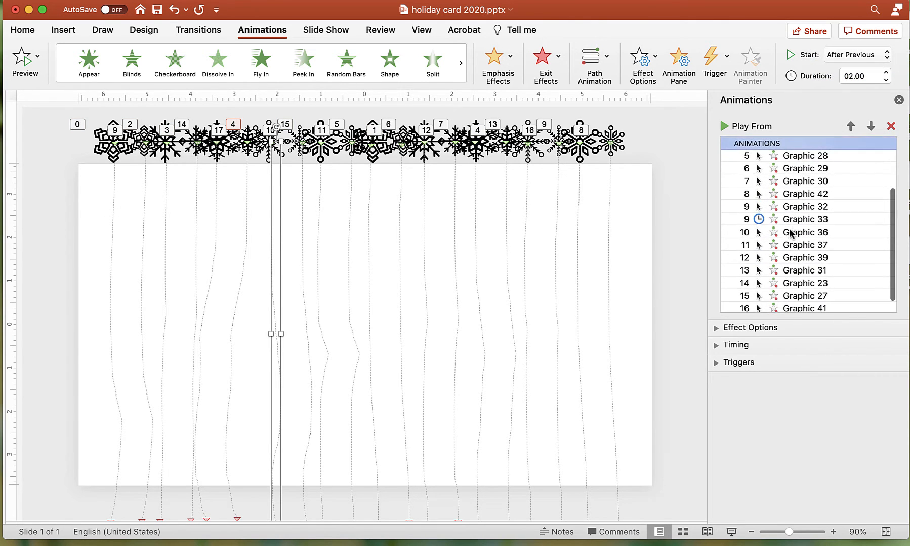
pyautogui.click(803, 283)
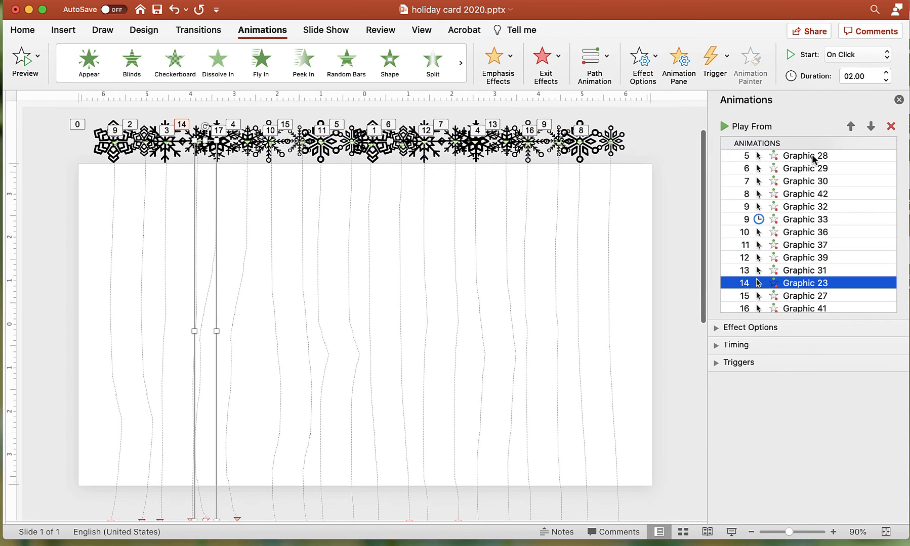
pyautogui.click(853, 53)
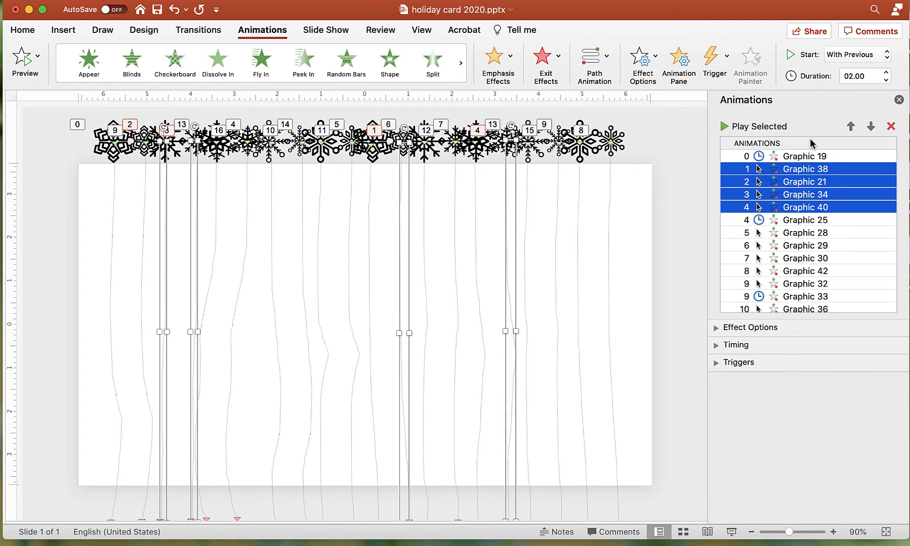
# Select every snowflake animation, start all With Previous and set Duration to 3 seconds (Slow)
pyautogui.click(805, 217)
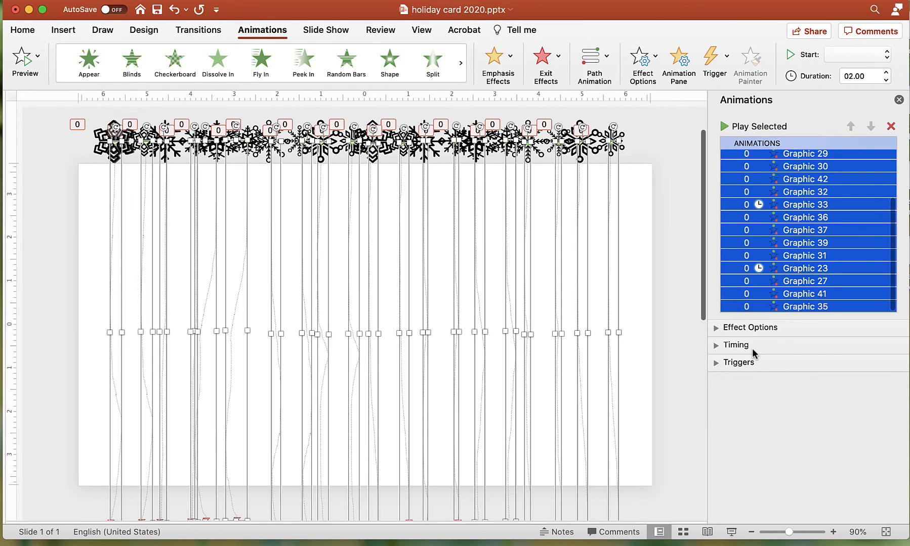
pyautogui.click(734, 345)
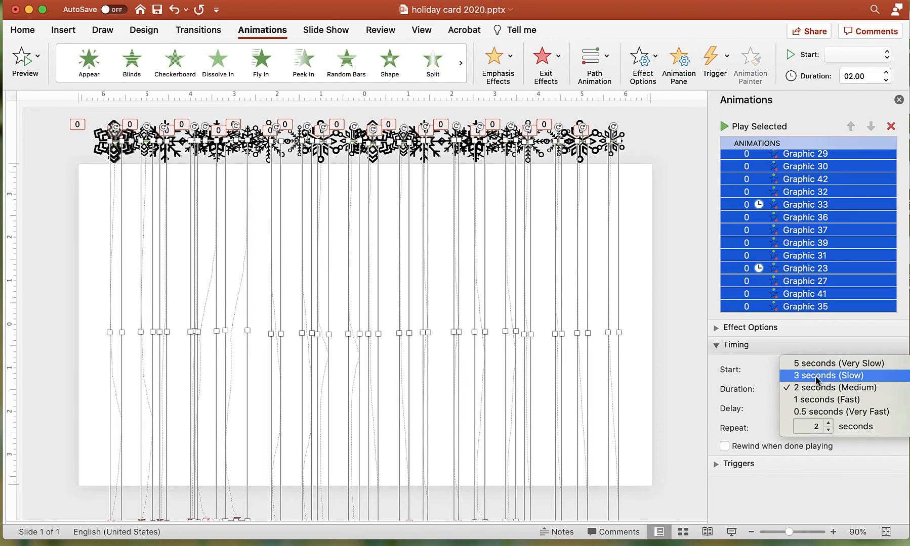
pyautogui.click(828, 376)
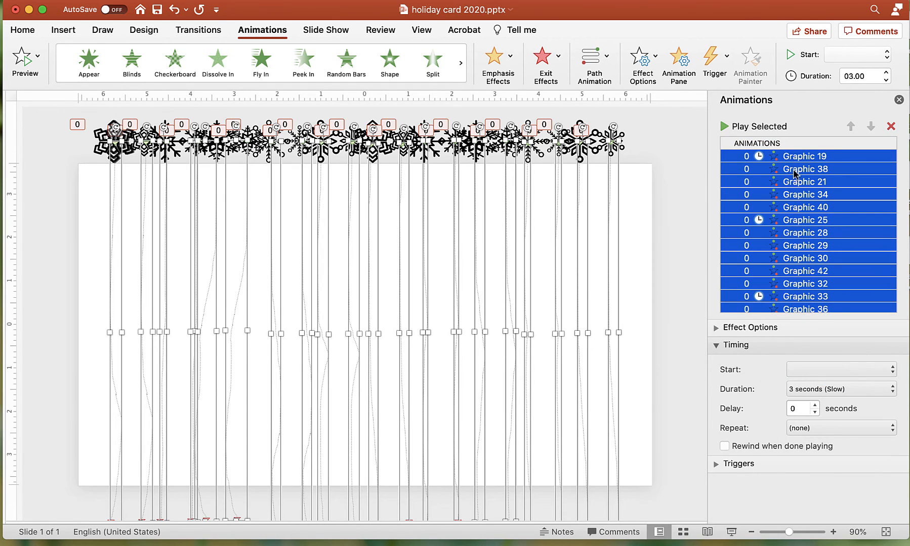
pyautogui.click(805, 169)
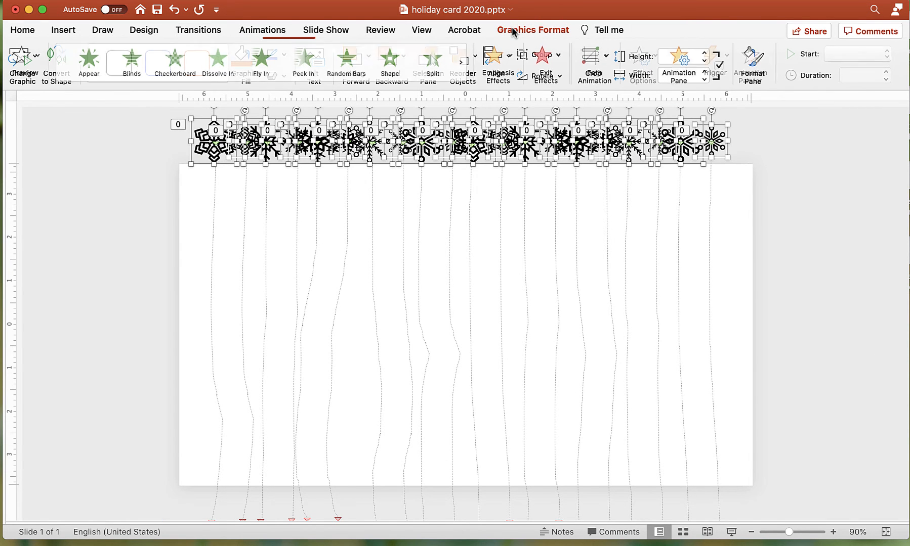
# Deselect the snowflakes and show the slide Design options
pyautogui.click(259, 61)
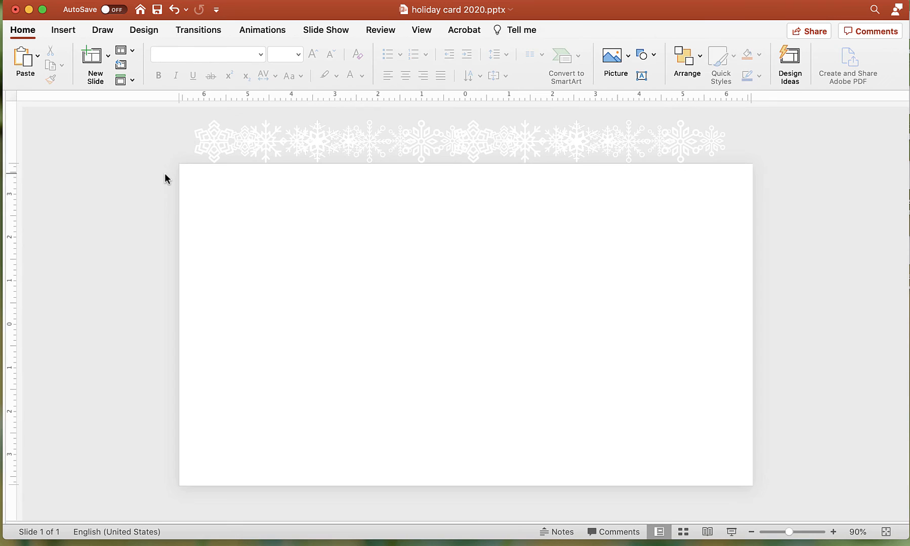
pyautogui.click(144, 29)
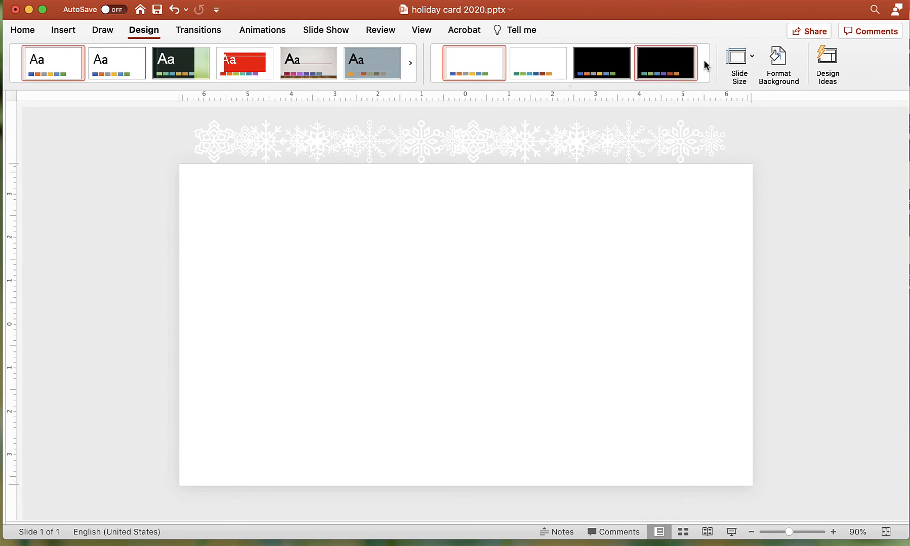
# Fill the slide background with the winter-2840549.png picture via Format Background
pyautogui.click(778, 64)
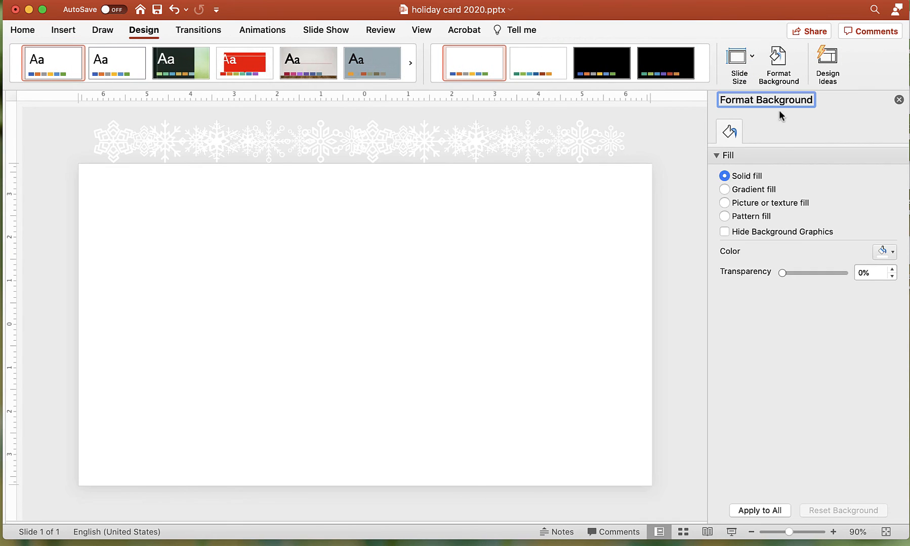
pyautogui.click(725, 203)
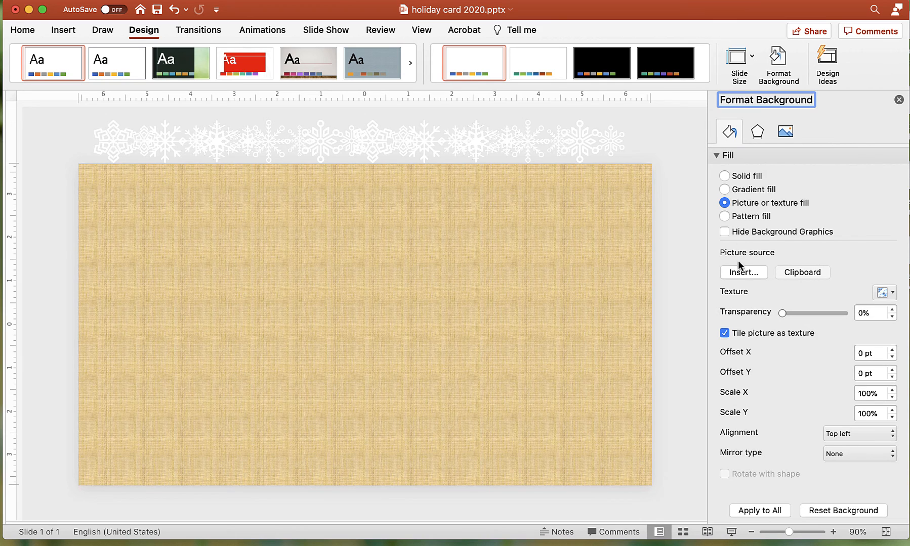
pyautogui.click(742, 272)
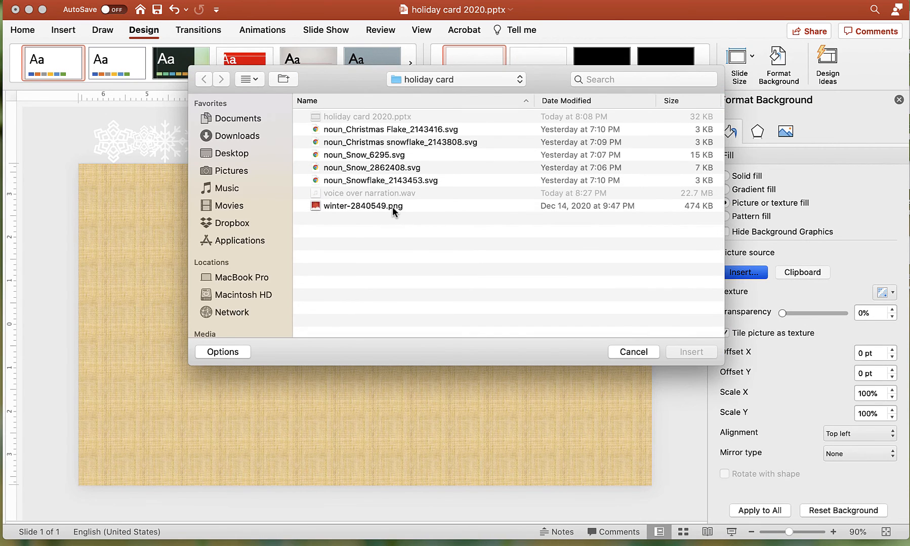
pyautogui.click(690, 352)
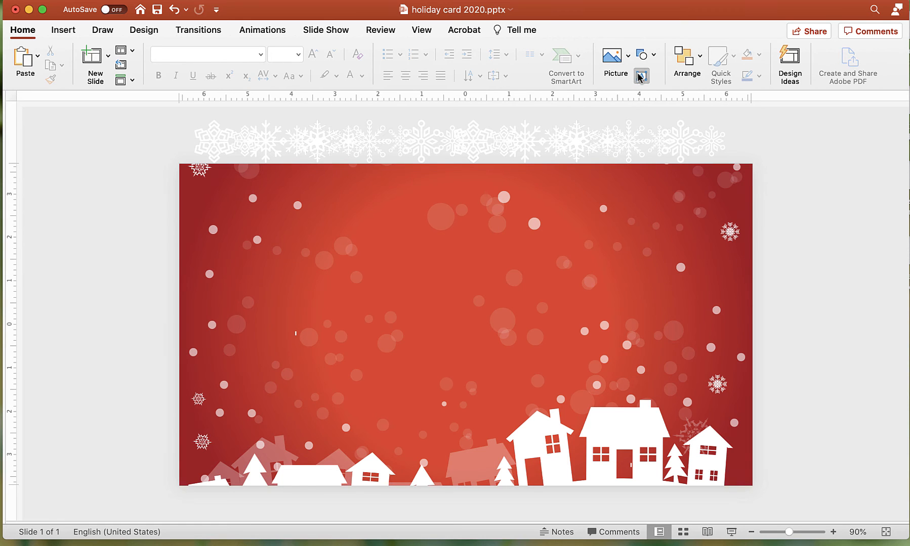
pyautogui.click(297, 53)
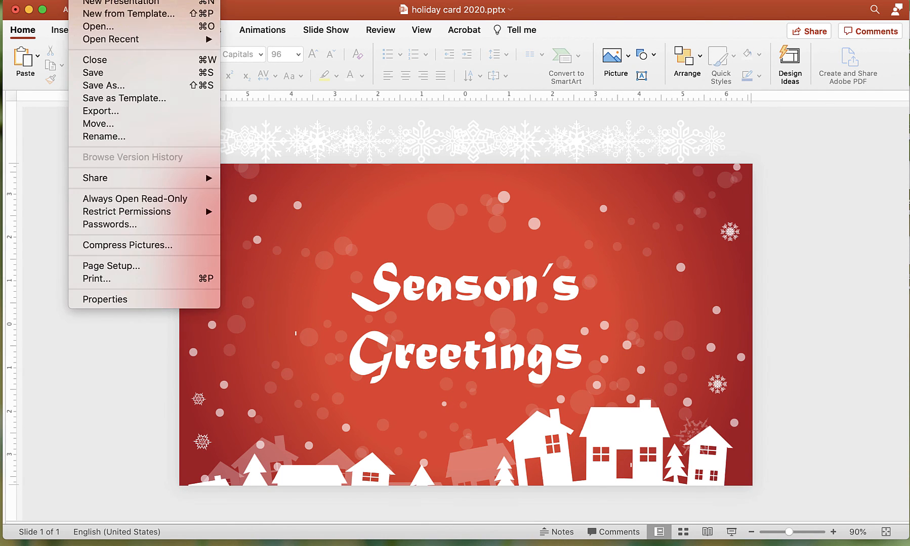
pyautogui.moveTo(100, 111)
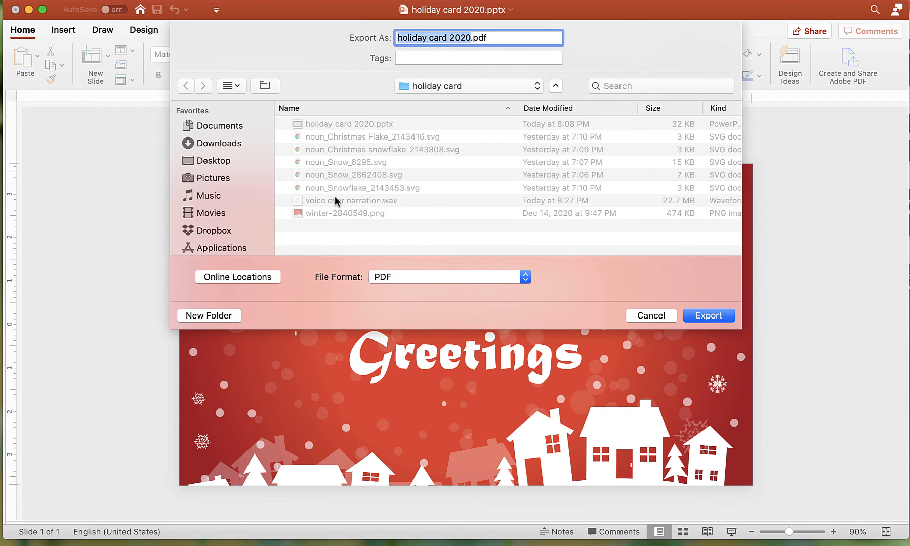
# Export the card as an Animated GIF named holiday card 2020.gif
pyautogui.click(446, 277)
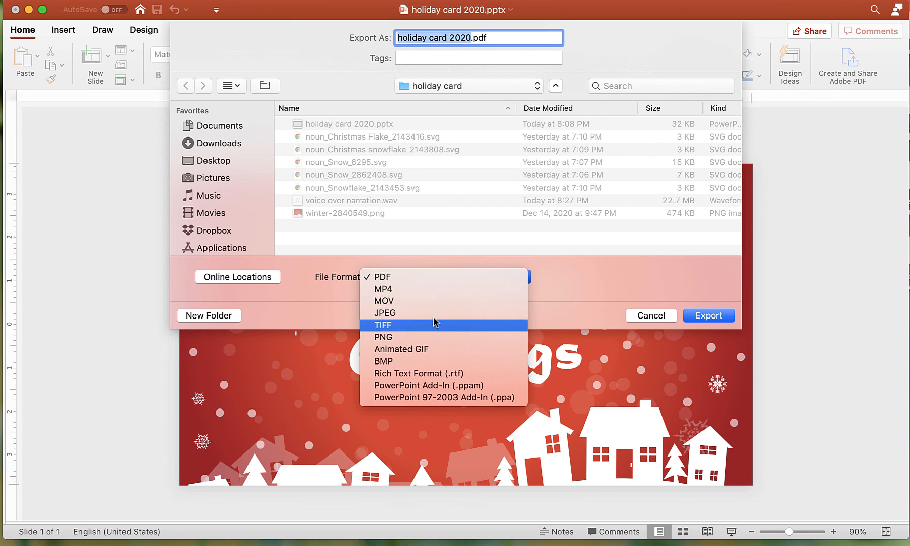
pyautogui.click(401, 349)
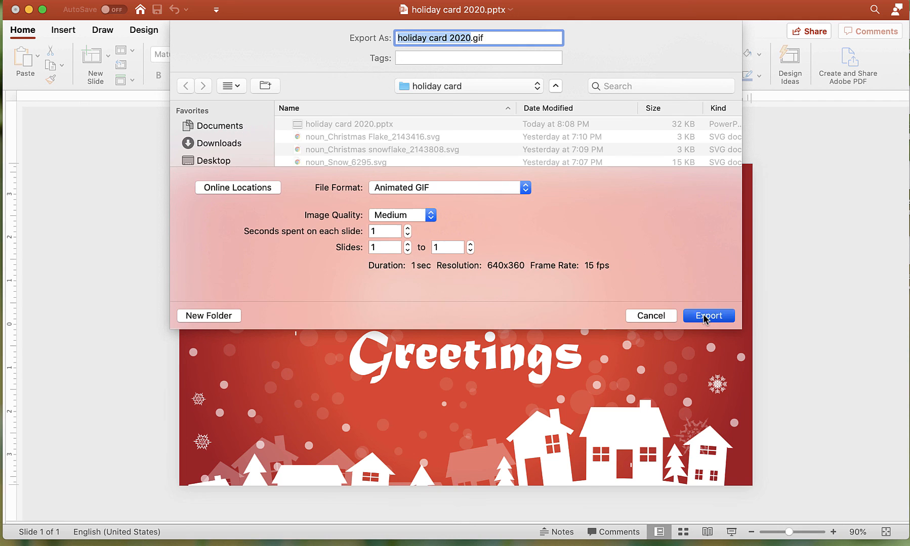
pyautogui.click(707, 316)
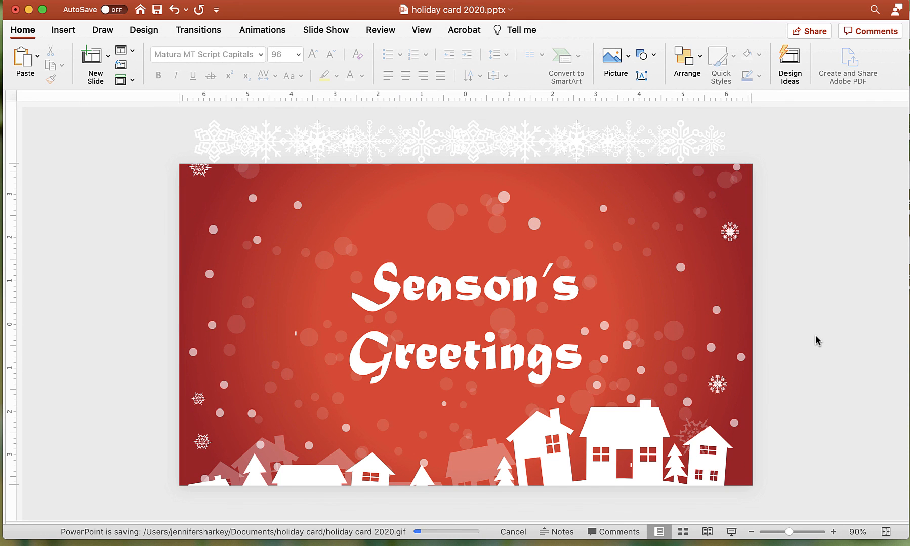